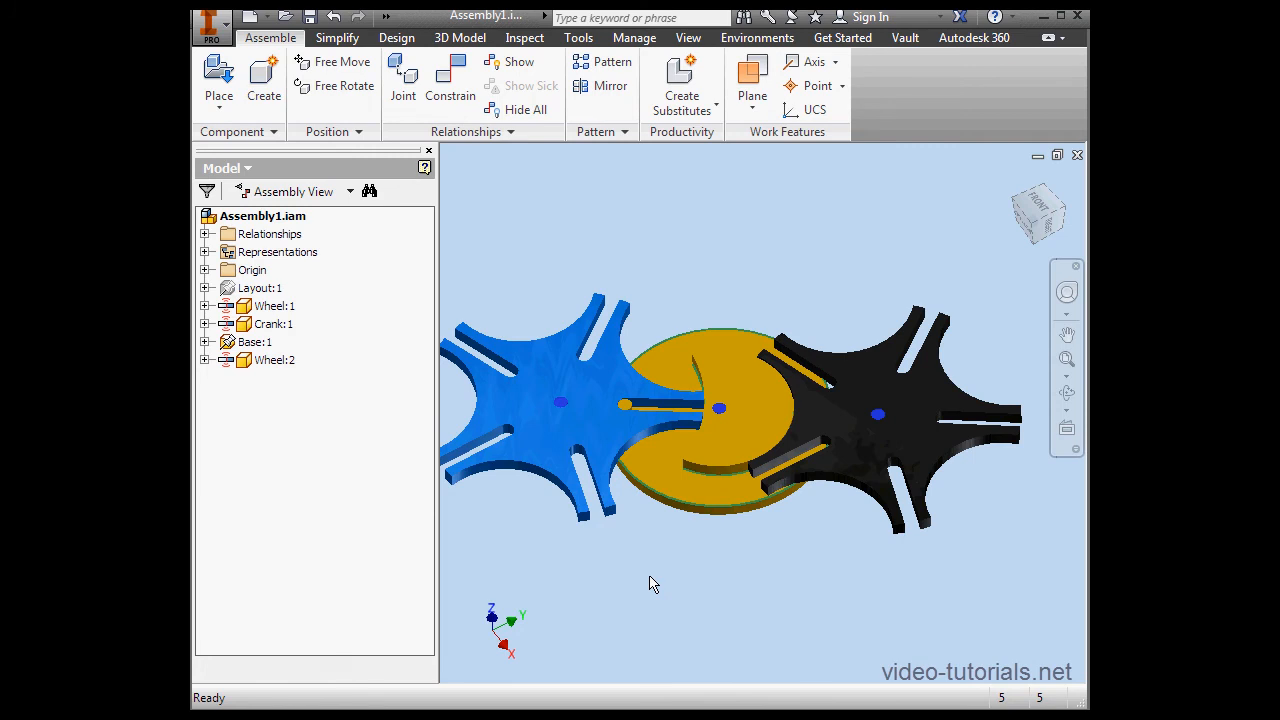
{"action": "mouse_move", "coordinate": [649, 591]}
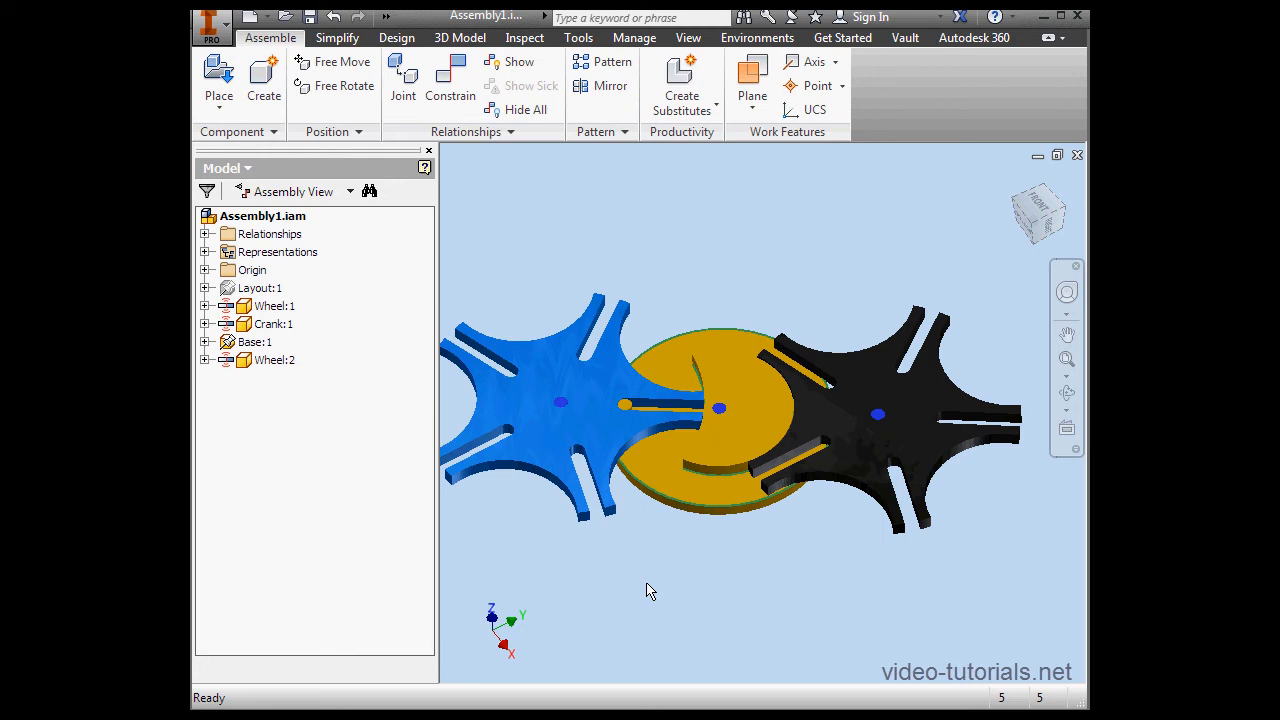
{"action": "mouse_move", "coordinate": [677, 589]}
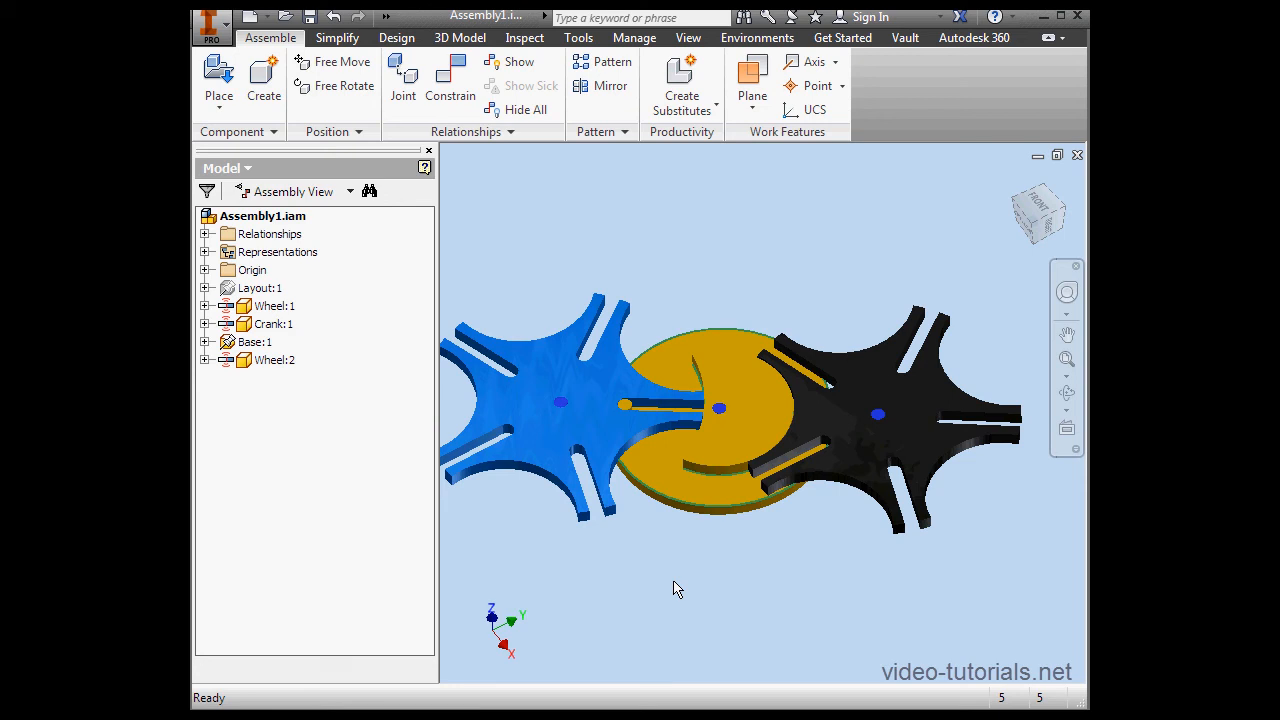
{"action": "mouse_move", "coordinate": [681, 579]}
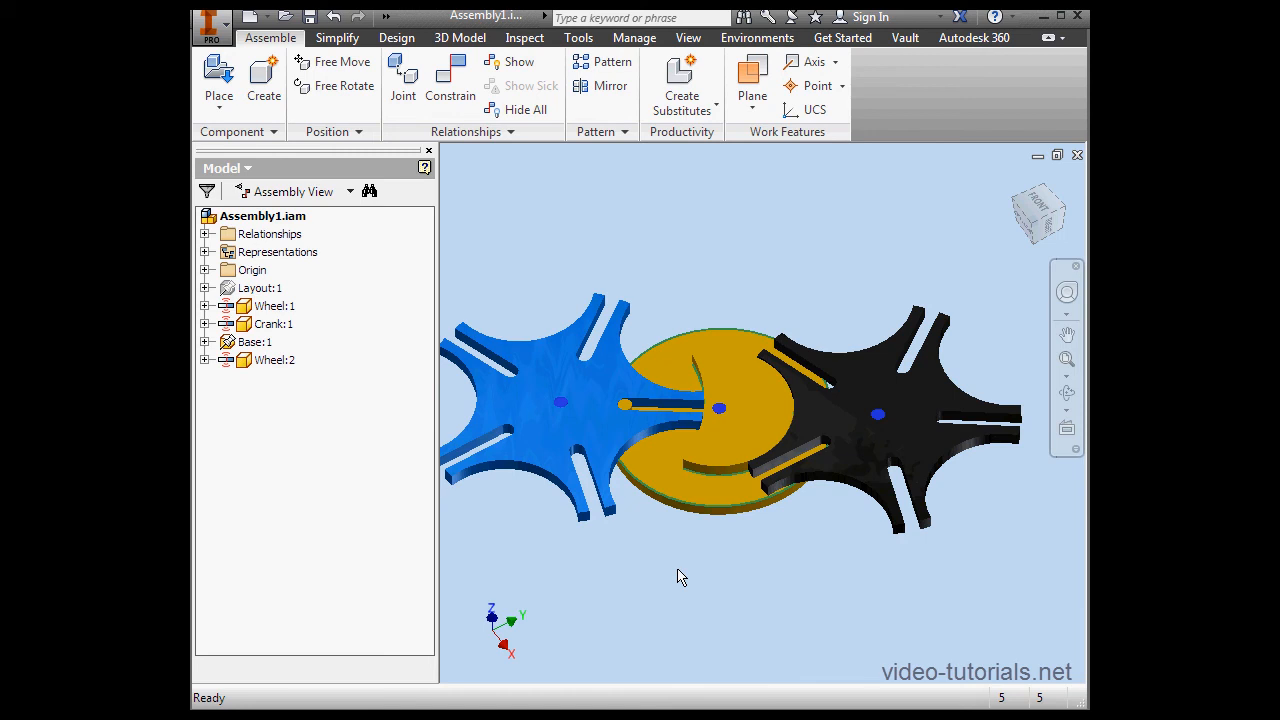
{"action": "mouse_move", "coordinate": [694, 570]}
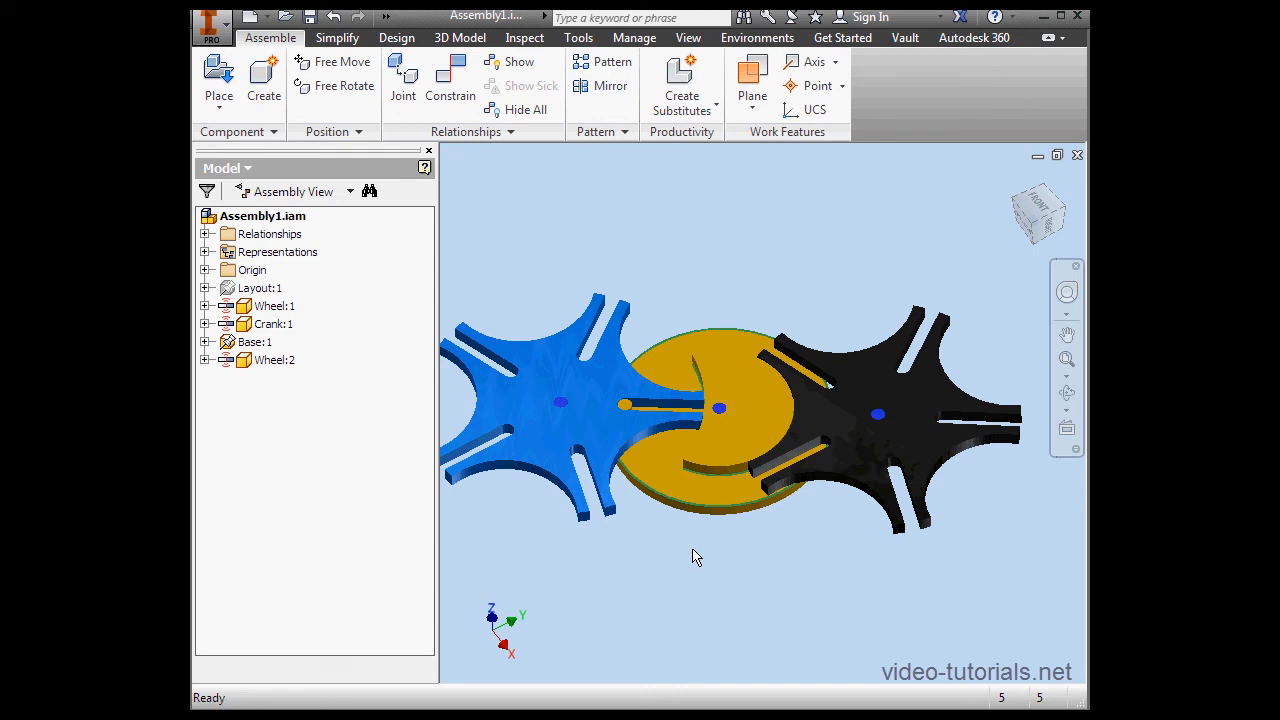
{"action": "mouse_move", "coordinate": [689, 551]}
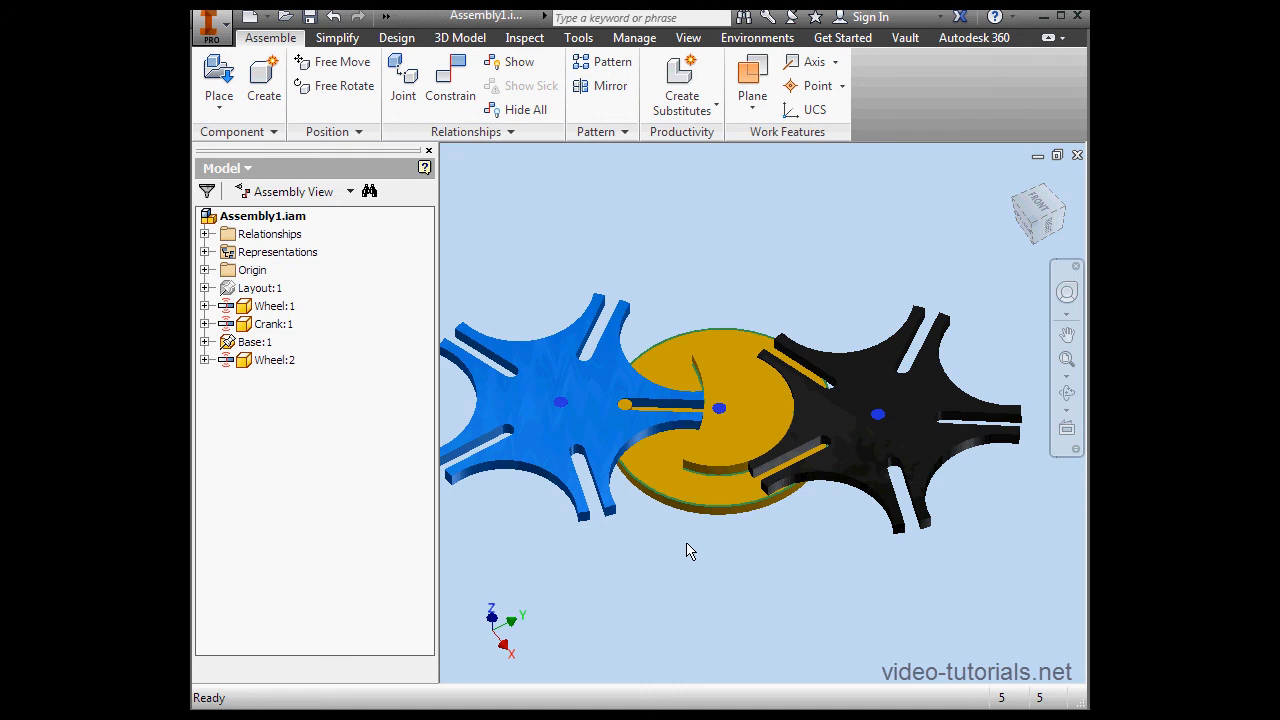
{"action": "mouse_move", "coordinate": [692, 549]}
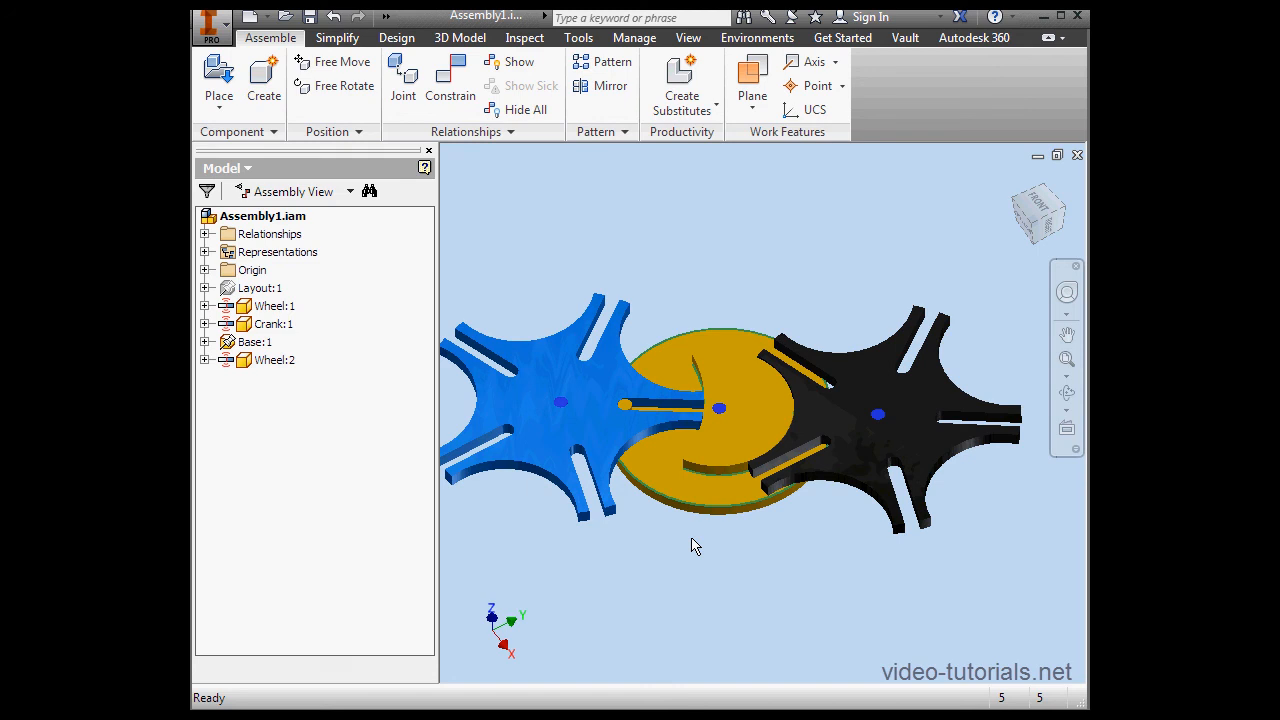
{"action": "mouse_move", "coordinate": [728, 538]}
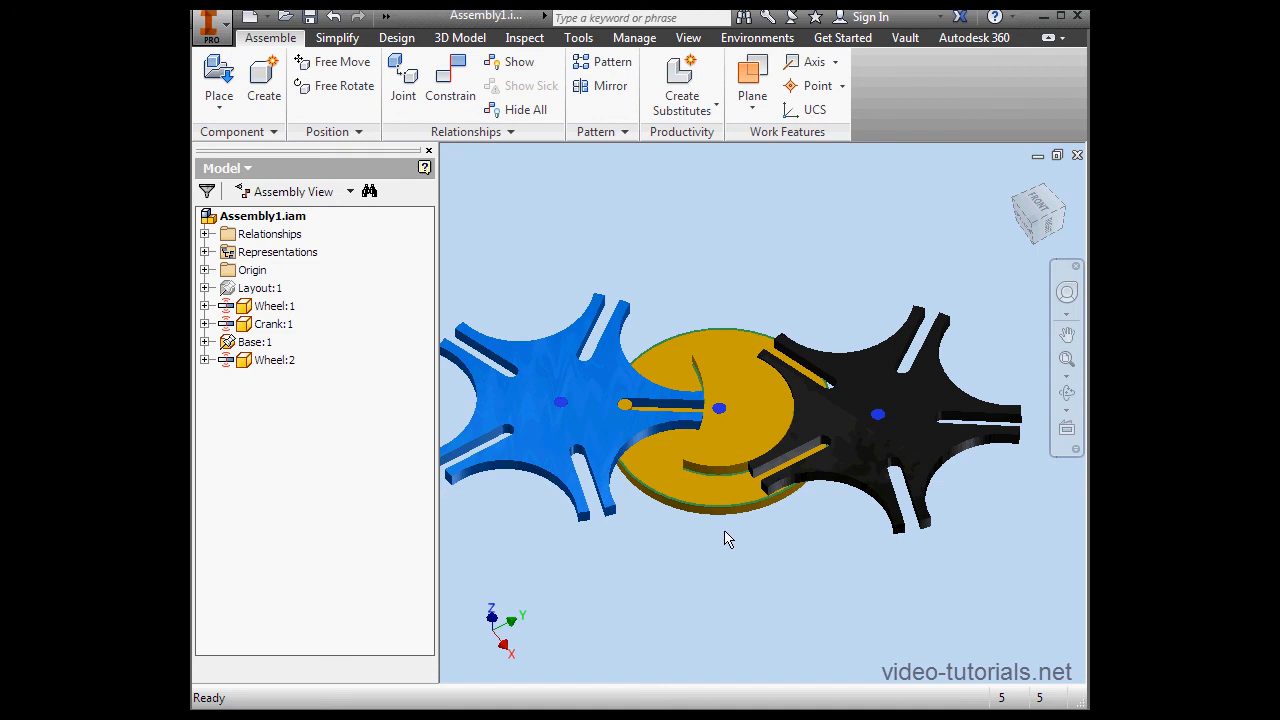